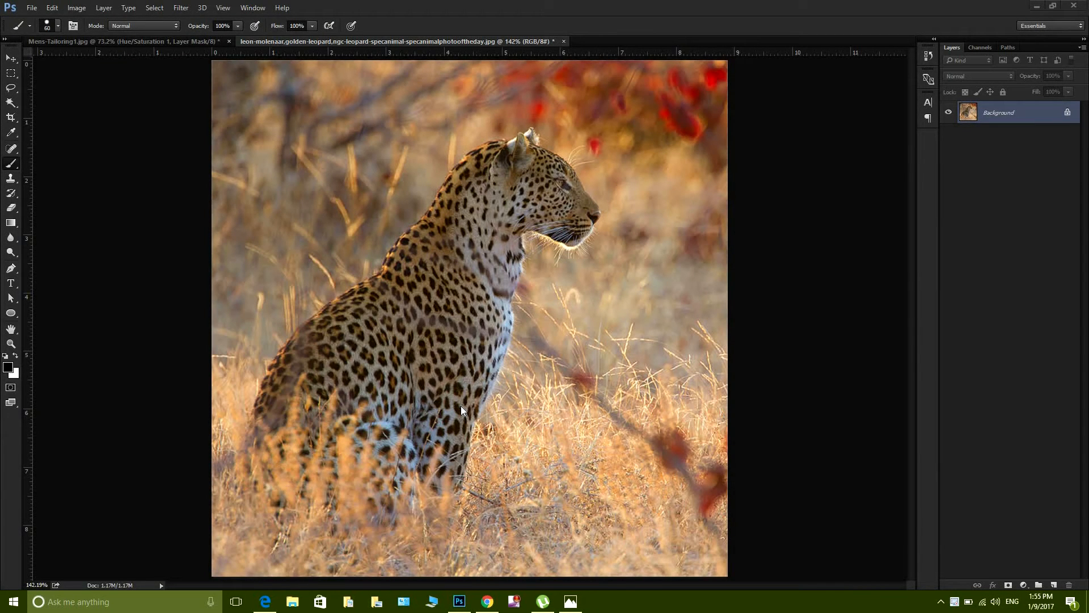
{"action": "mouse_move", "coordinate": [296, 336]}
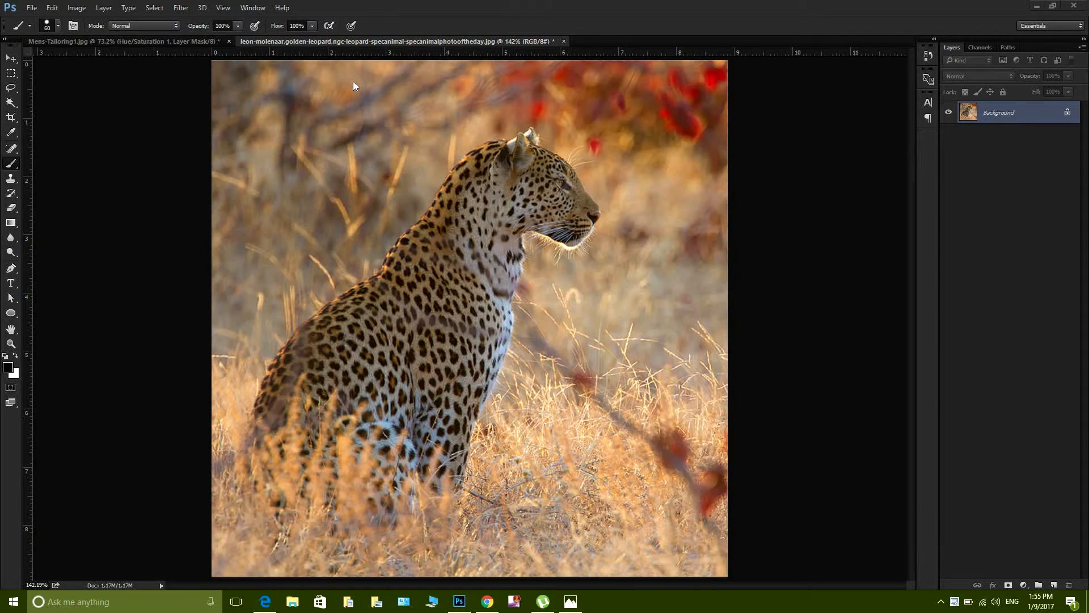
{"action": "mouse_move", "coordinate": [270, 83]}
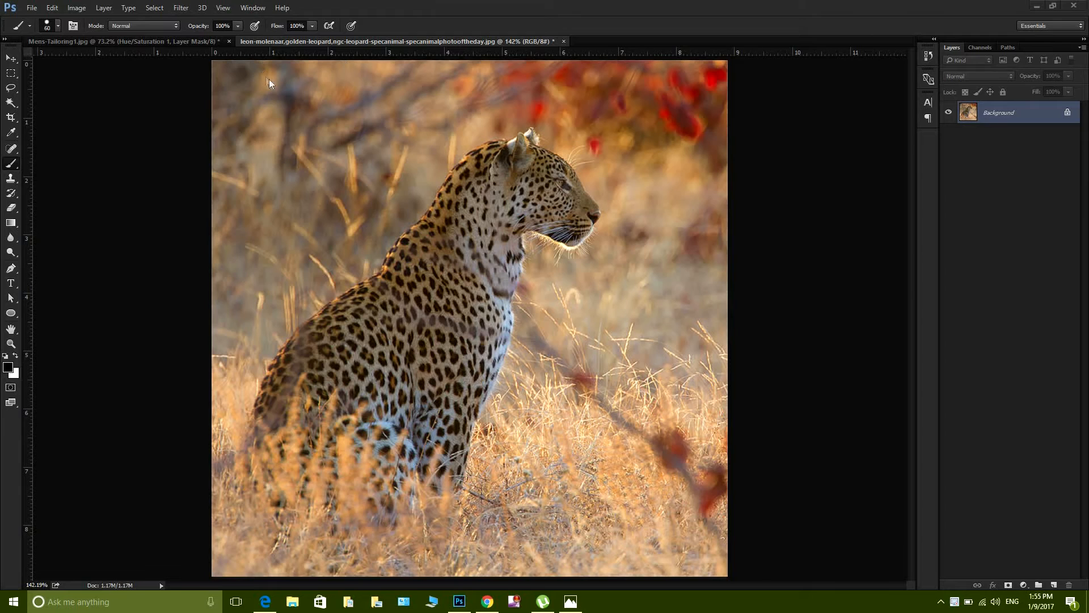
{"action": "mouse_move", "coordinate": [780, 138]}
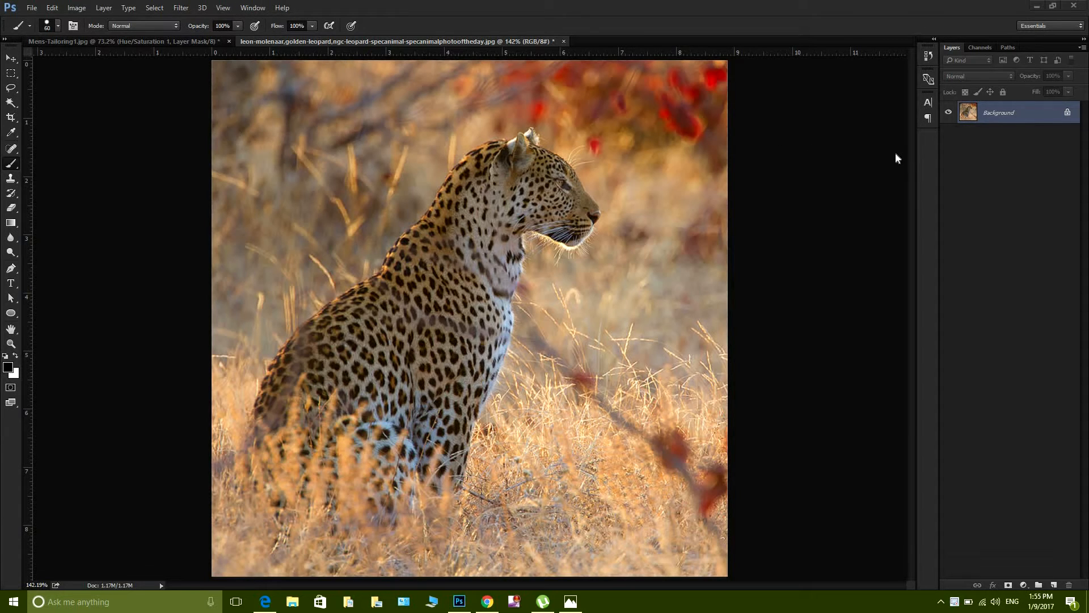
{"action": "mouse_move", "coordinate": [252, 7]}
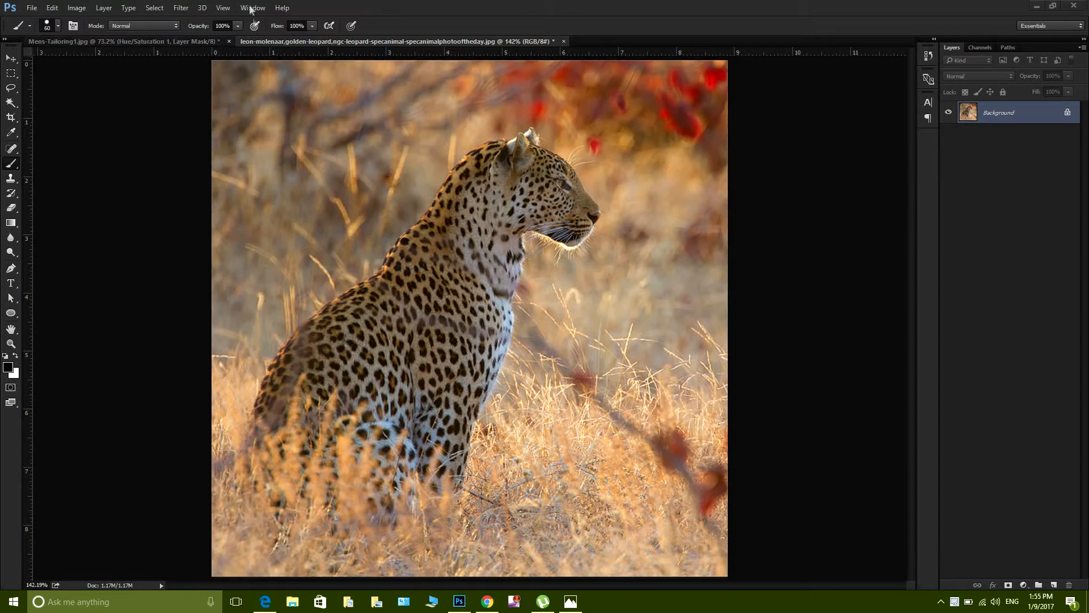
{"action": "mouse_move", "coordinate": [366, 110]}
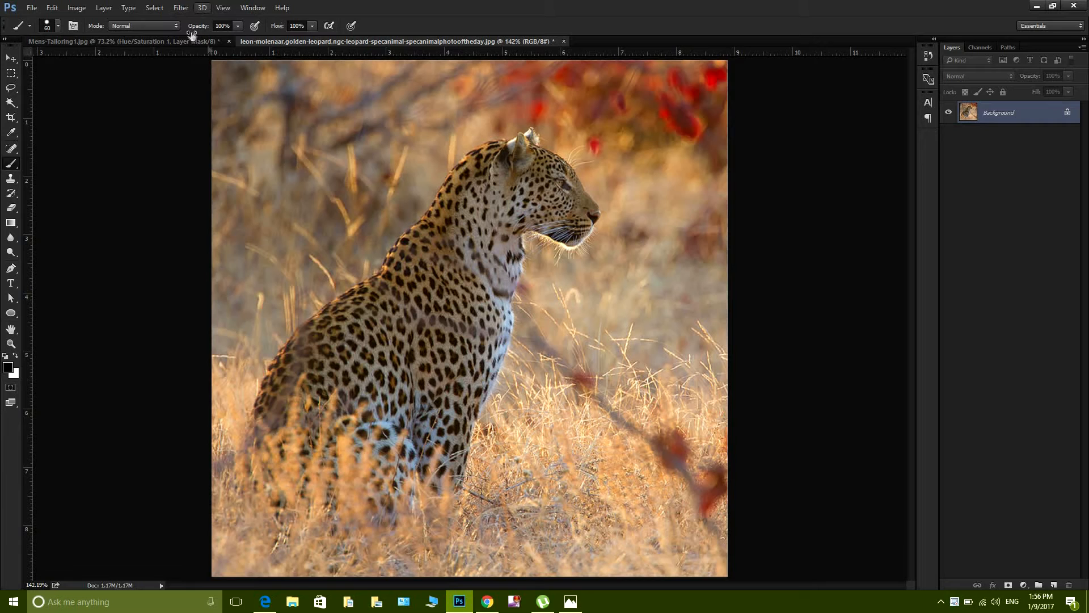
Paint a black test stroke across the top of the photo, then add a new empty layer
{"action": "left_click_drag", "start_coordinate": [264, 118], "coordinate": [306, 118]}
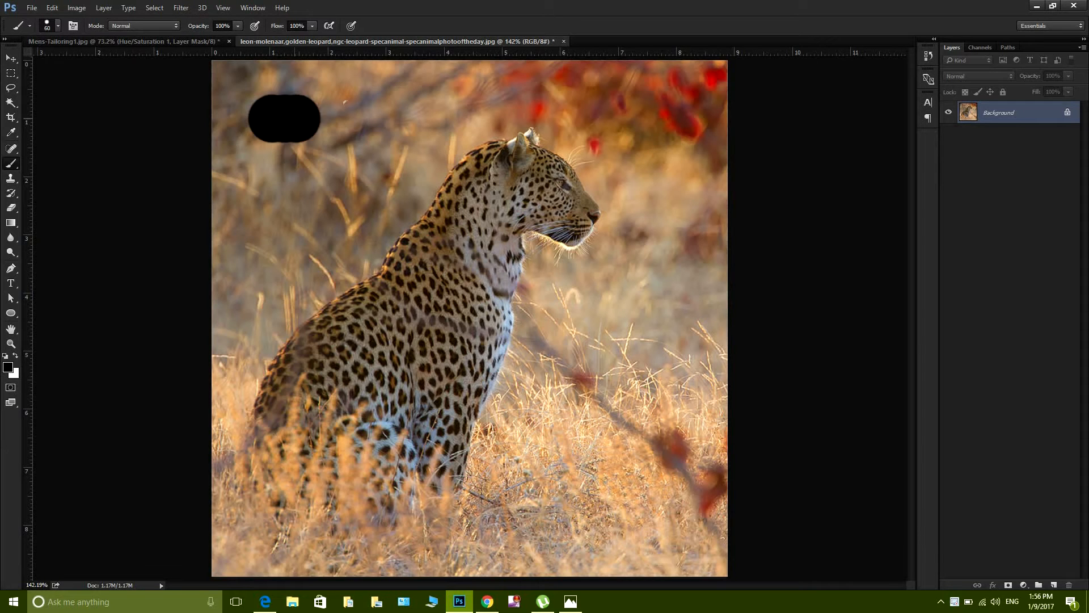
{"action": "left_click_drag", "start_coordinate": [284, 118], "coordinate": [591, 118]}
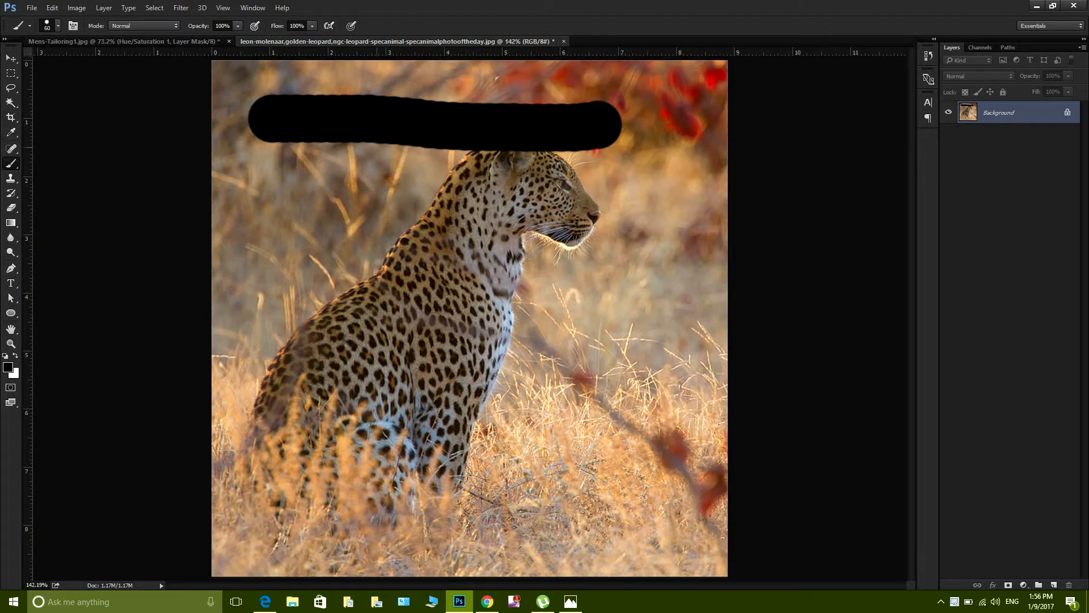
{"action": "mouse_move", "coordinate": [999, 535]}
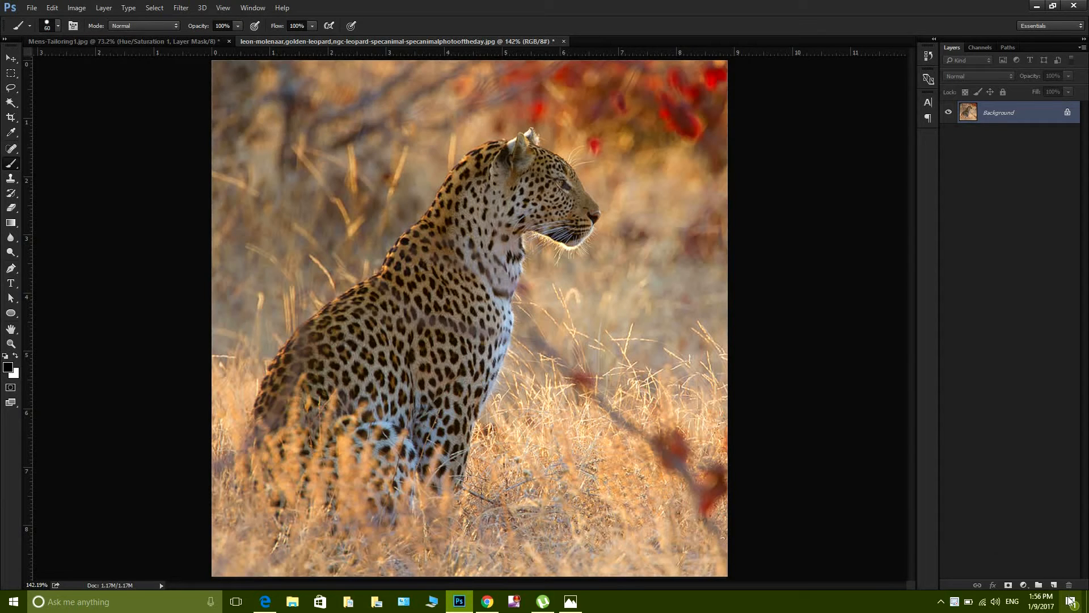
{"action": "left_click", "coordinate": [1055, 584]}
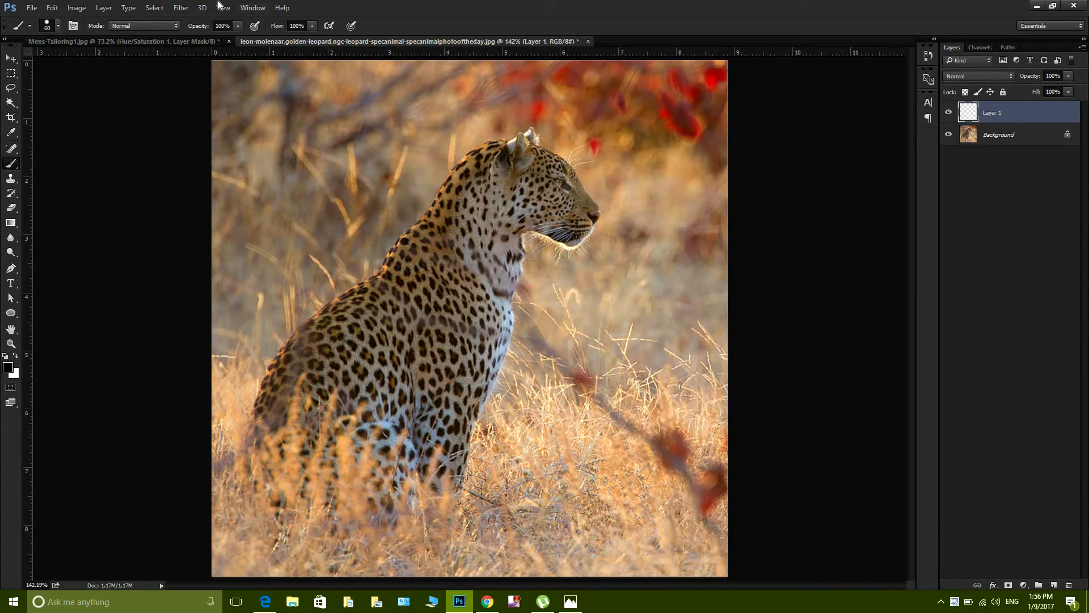
Paint a 70% opacity black stroke across the top, then lower brush opacity to 50%
{"action": "left_click", "coordinate": [238, 25]}
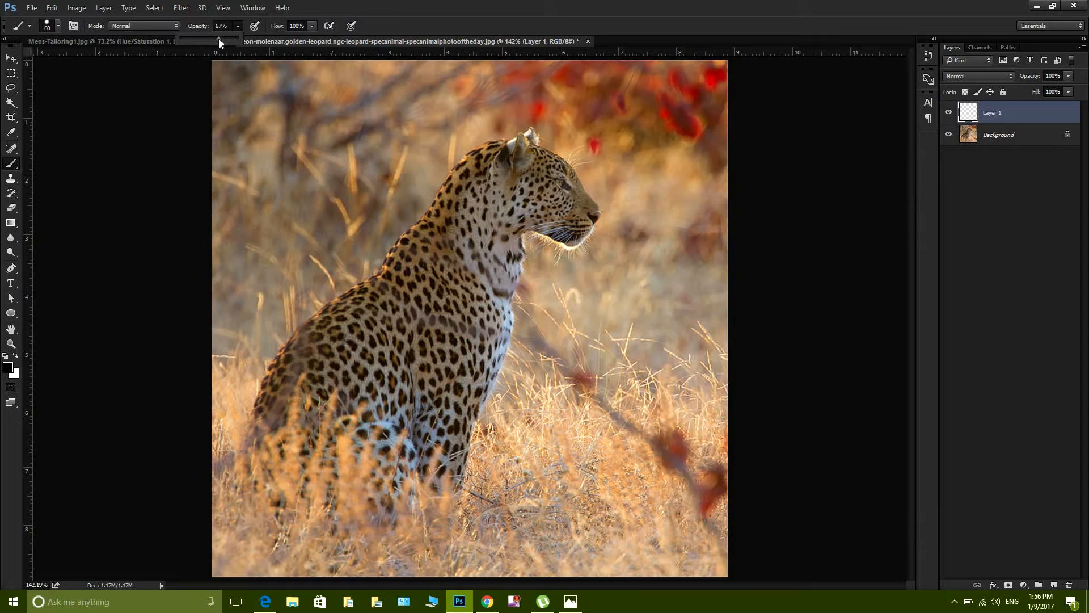
{"action": "left_click", "coordinate": [223, 26]}
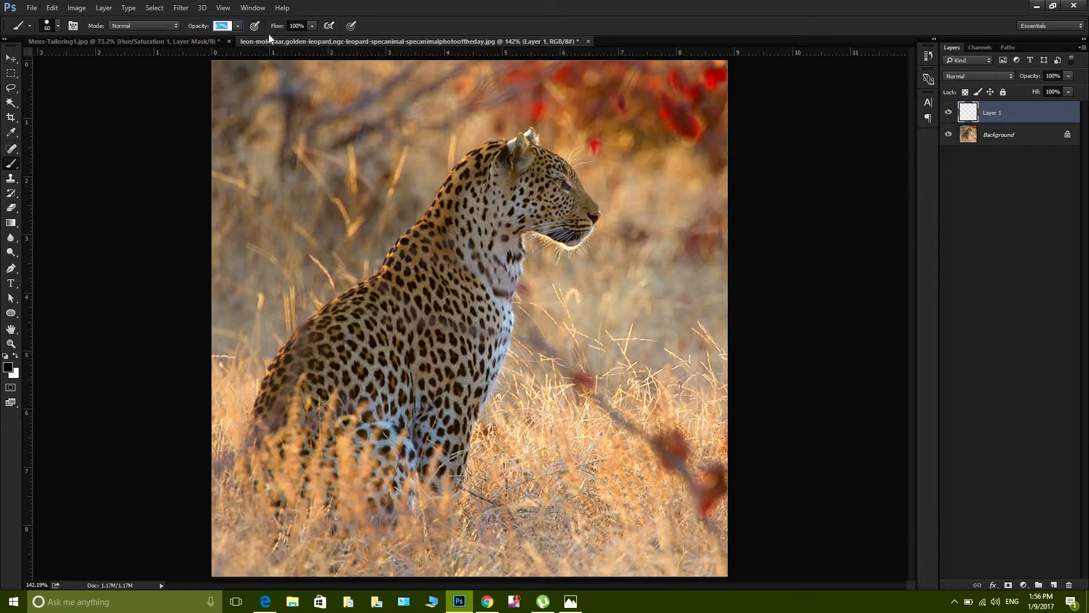
{"action": "type", "text": "70"}
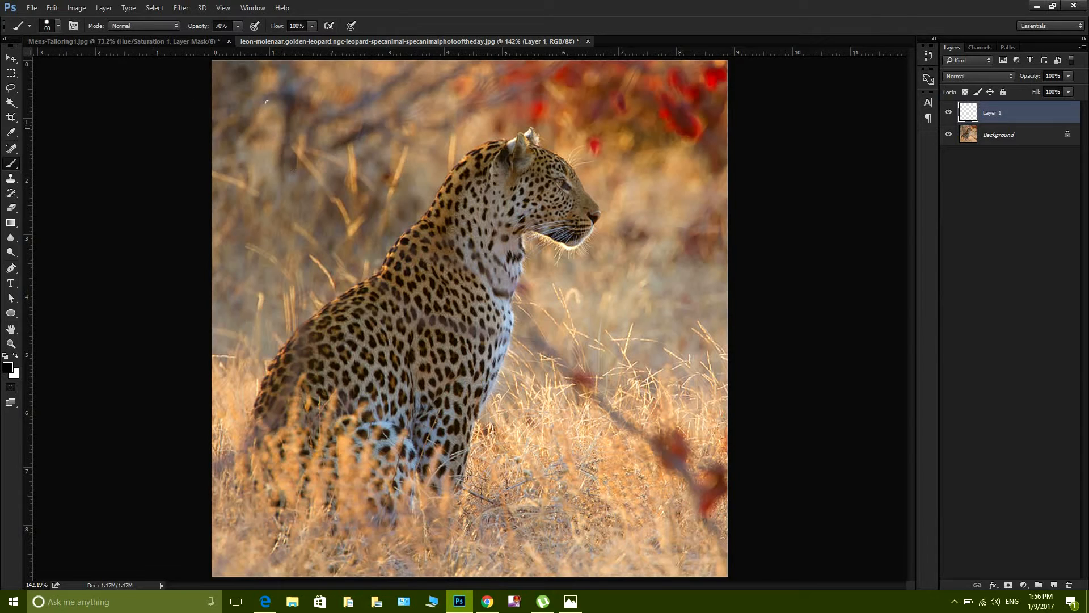
{"action": "left_click_drag", "start_coordinate": [271, 111], "coordinate": [487, 111]}
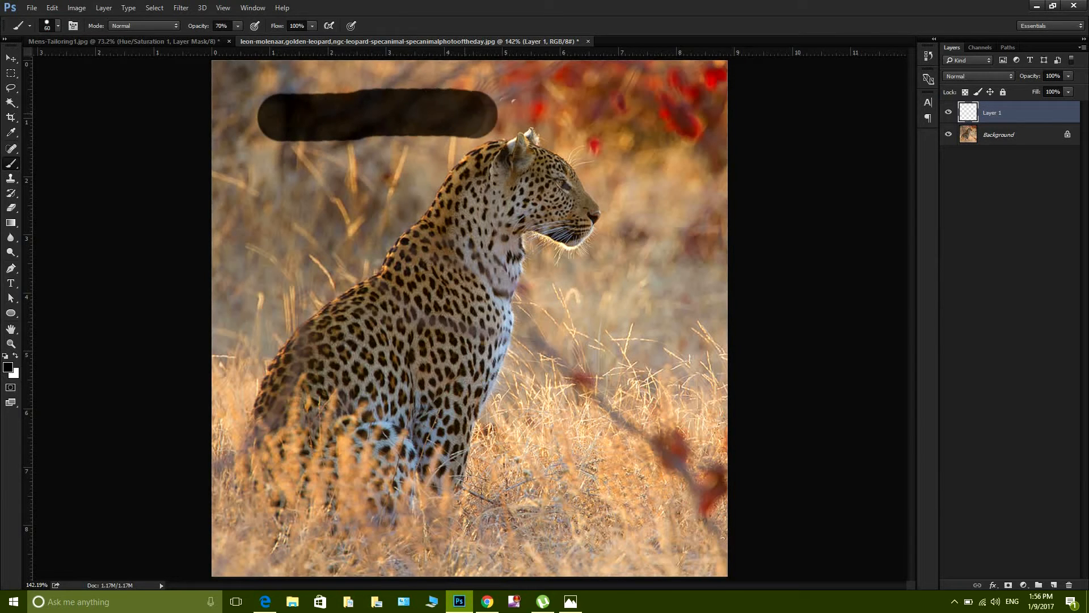
{"action": "left_click_drag", "start_coordinate": [479, 115], "coordinate": [636, 115]}
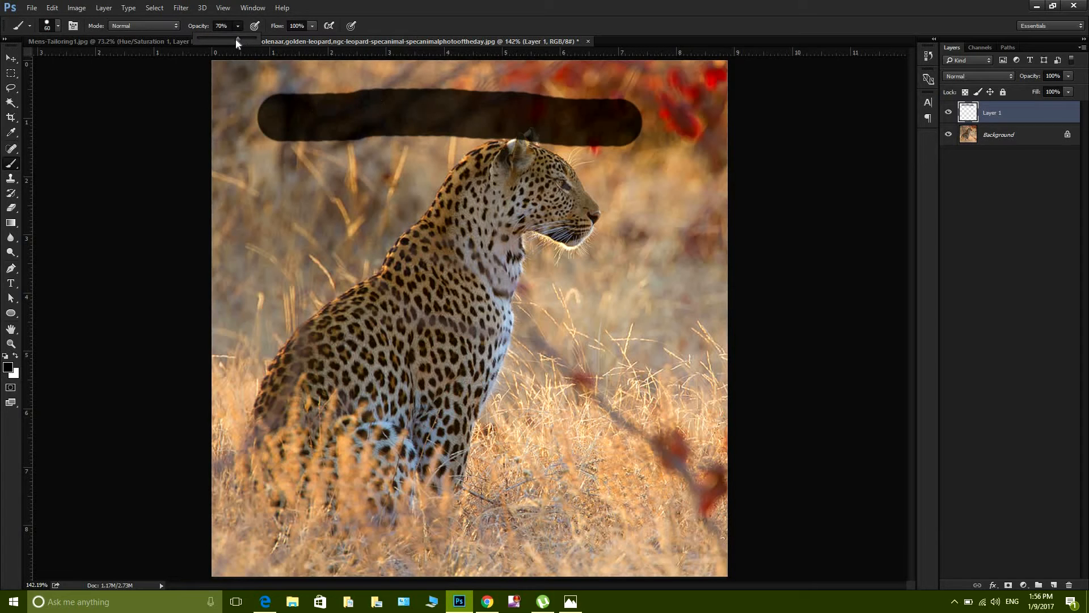
{"action": "left_click_drag", "start_coordinate": [236, 43], "coordinate": [227, 44]}
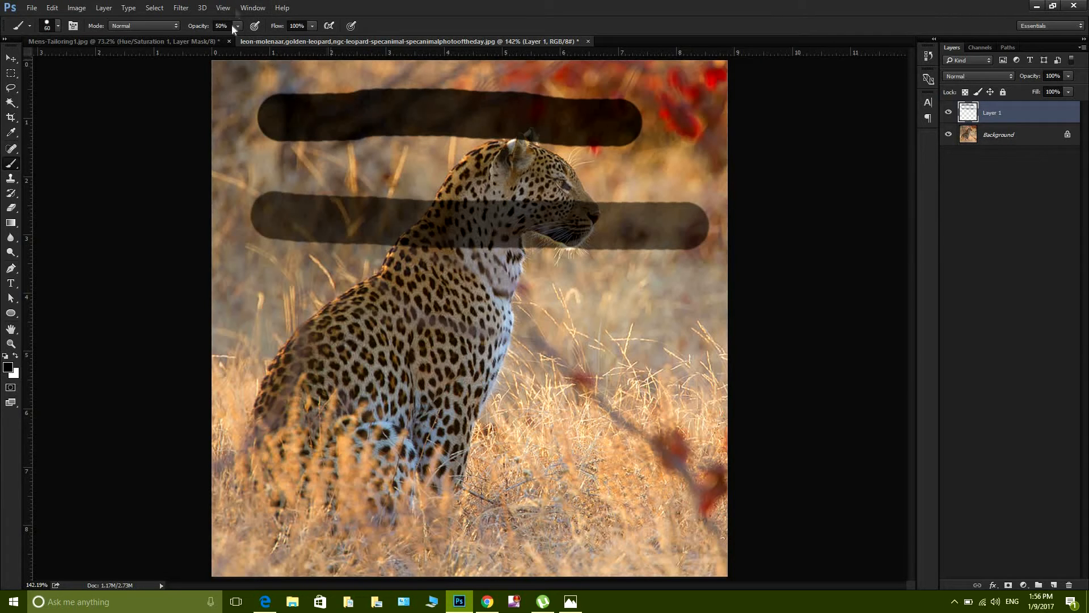
{"action": "mouse_move", "coordinate": [229, 40]}
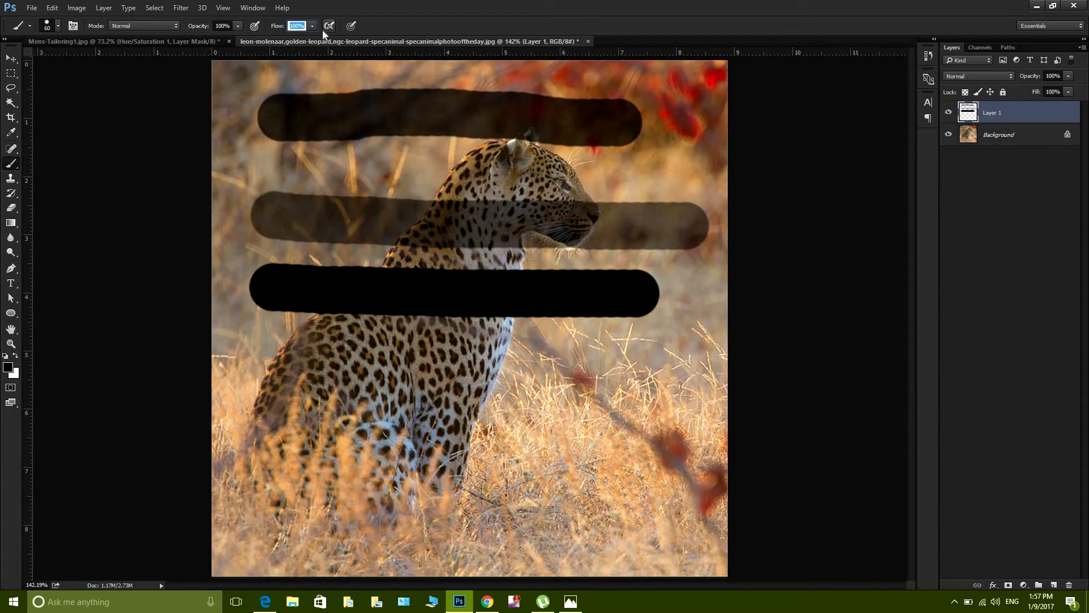
Paint 50% flow black strokes across the leopard's body and near the bottom
{"action": "type", "text": "50"}
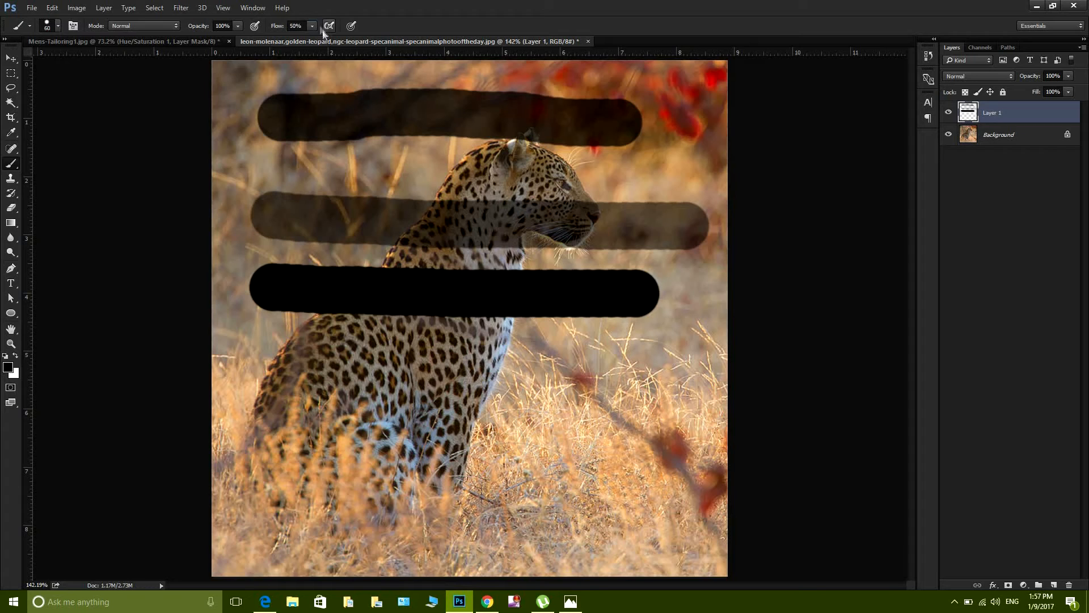
{"action": "mouse_move", "coordinate": [290, 10]}
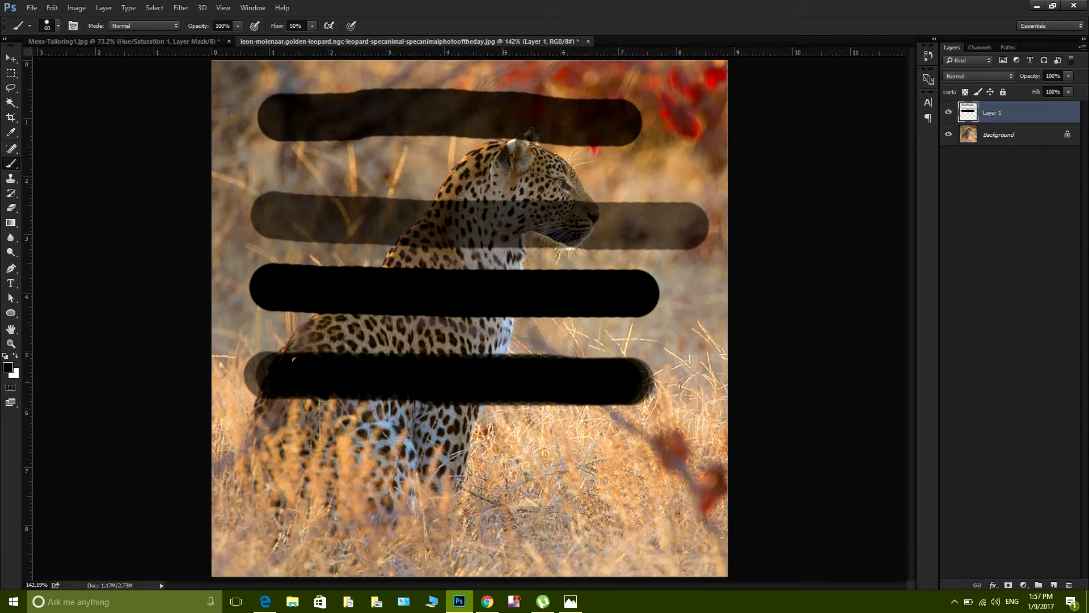
{"action": "left_click_drag", "start_coordinate": [455, 368], "coordinate": [250, 372]}
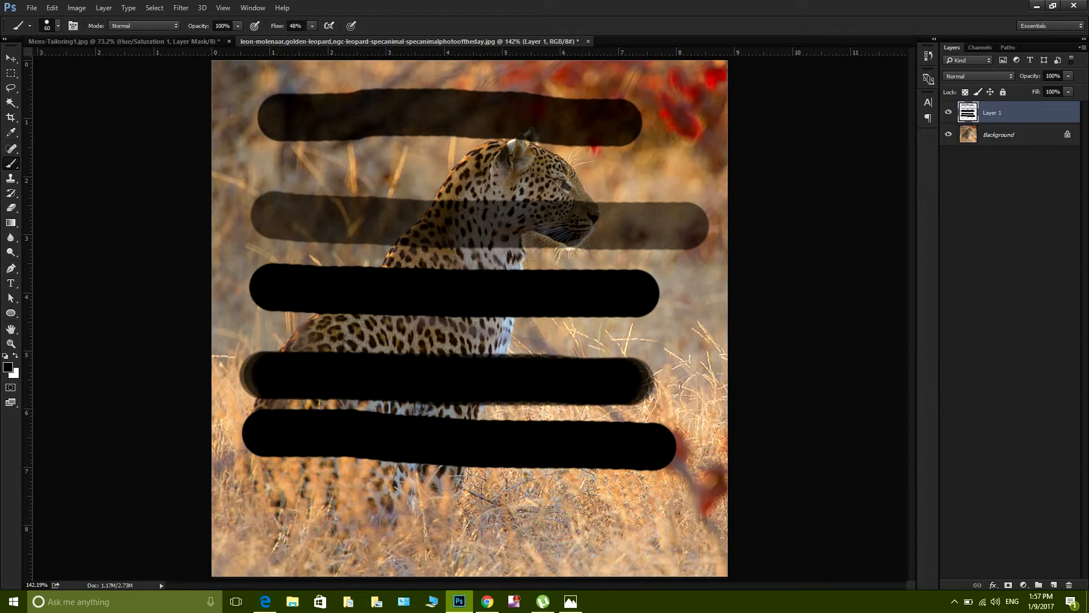
{"action": "left_click", "coordinate": [296, 26]}
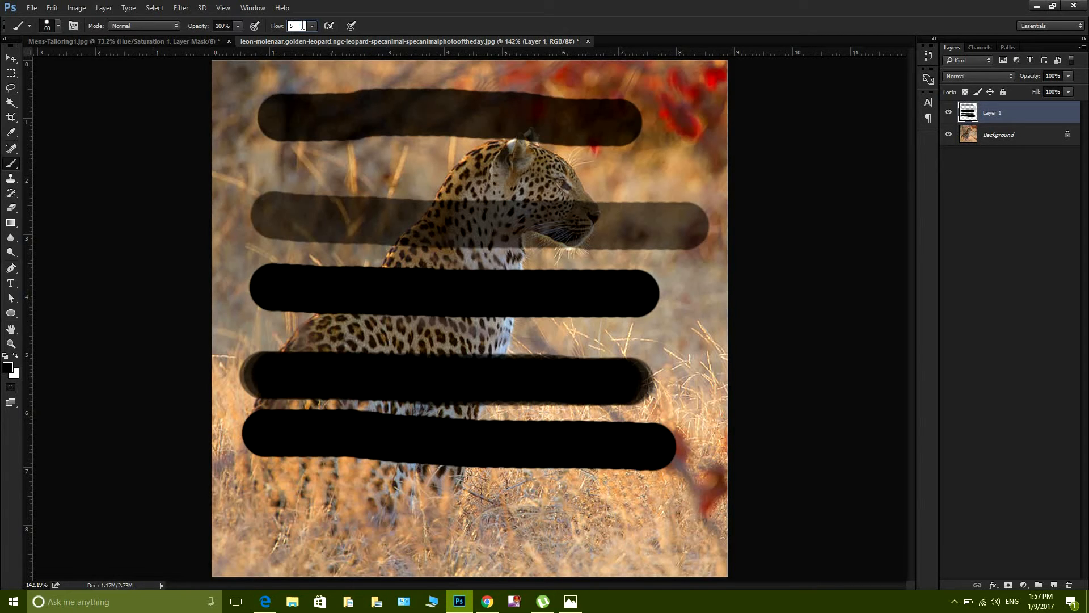
{"action": "type", "text": "50%"}
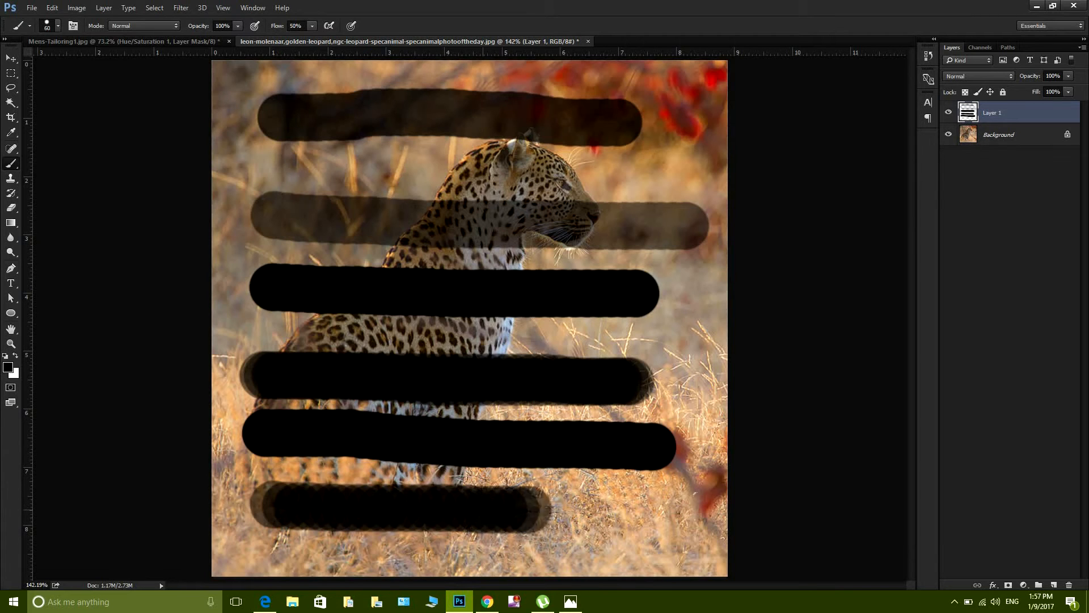
{"action": "left_click_drag", "start_coordinate": [535, 517], "coordinate": [722, 521]}
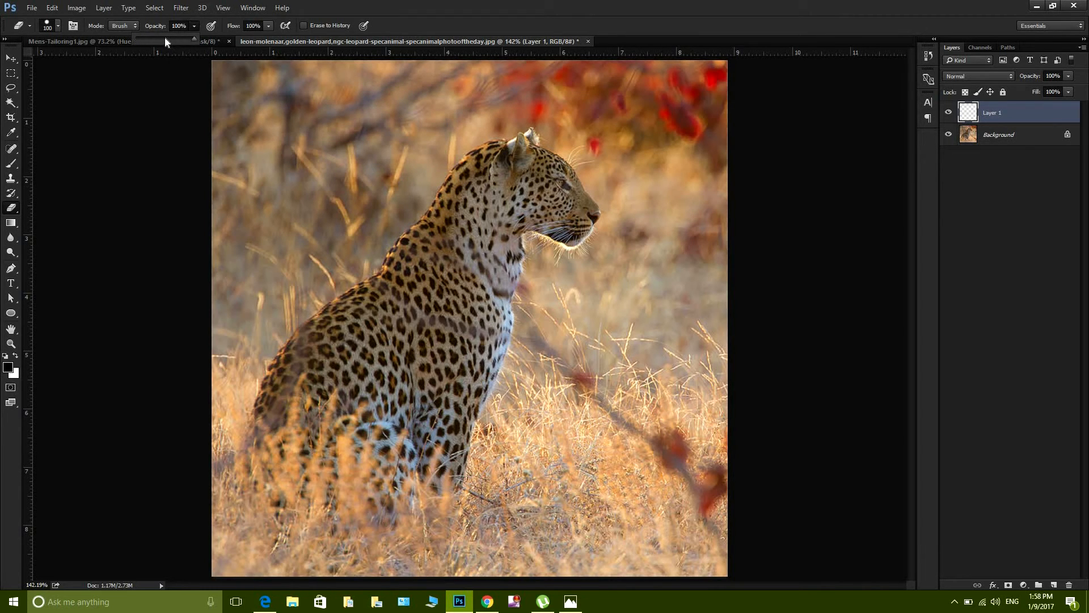
Lower the eraser opacity toward 50%
{"action": "left_click_drag", "start_coordinate": [199, 37], "coordinate": [170, 37]}
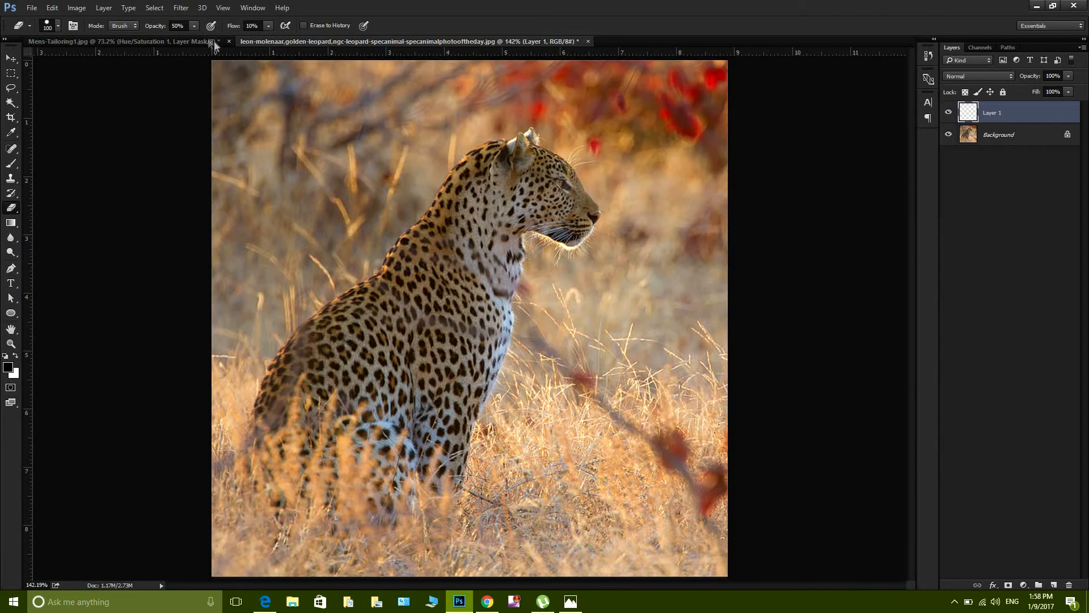
{"action": "mouse_move", "coordinate": [238, 50]}
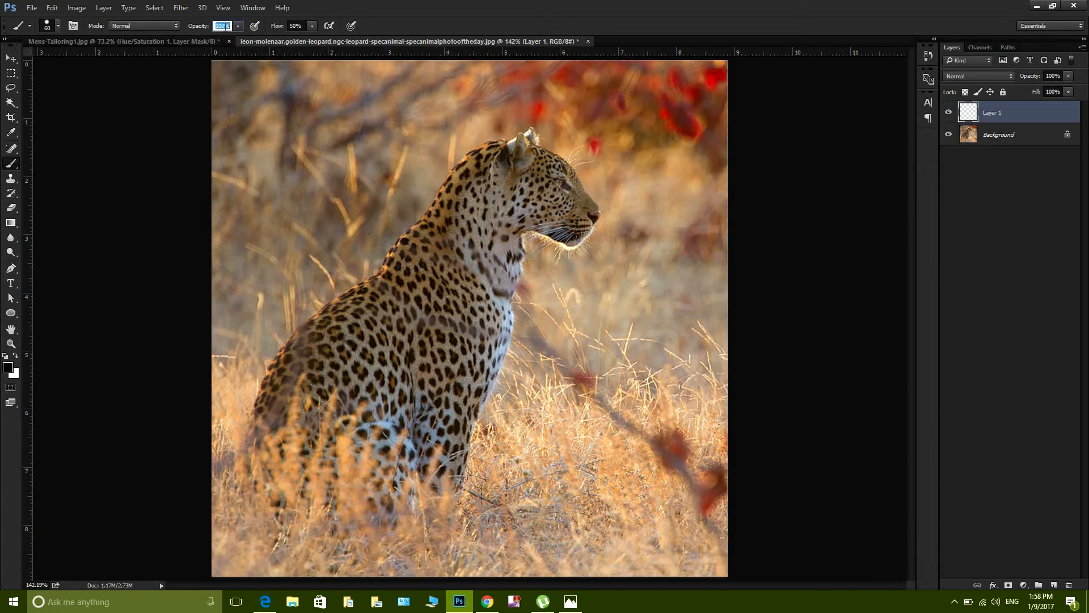
Set the brush to 50% opacity and 10% flow, then raise flow and opacity back up
{"action": "type", "text": "50"}
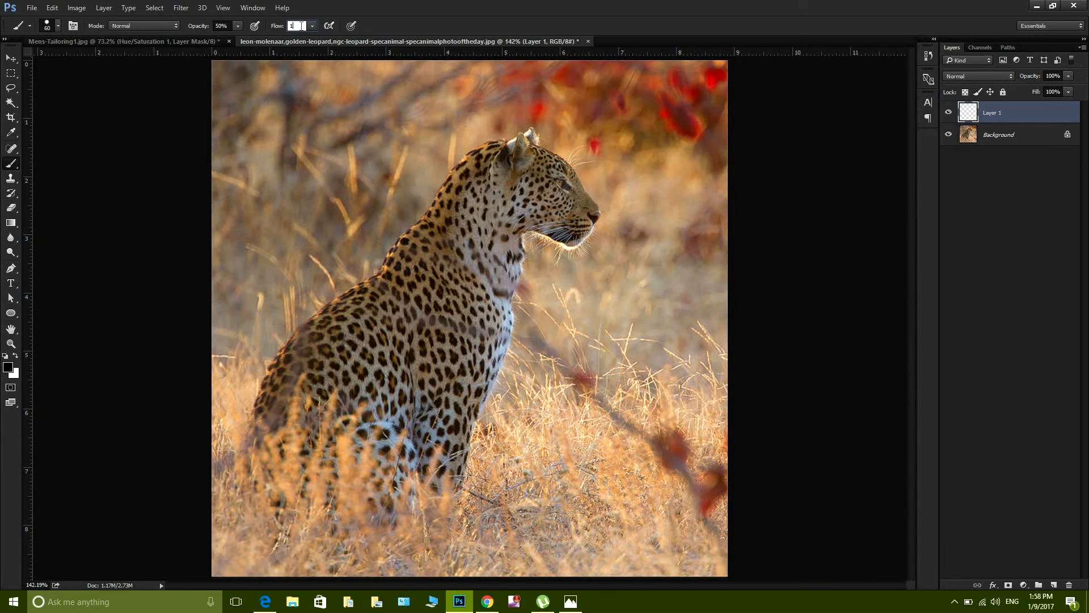
{"action": "type", "text": "10%"}
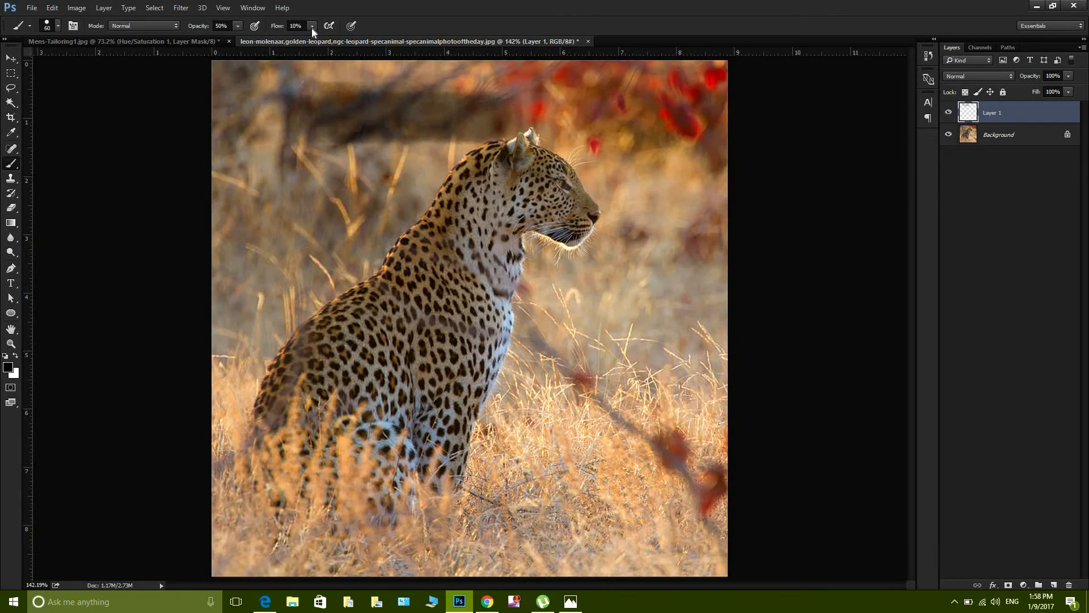
{"action": "left_click", "coordinate": [312, 26]}
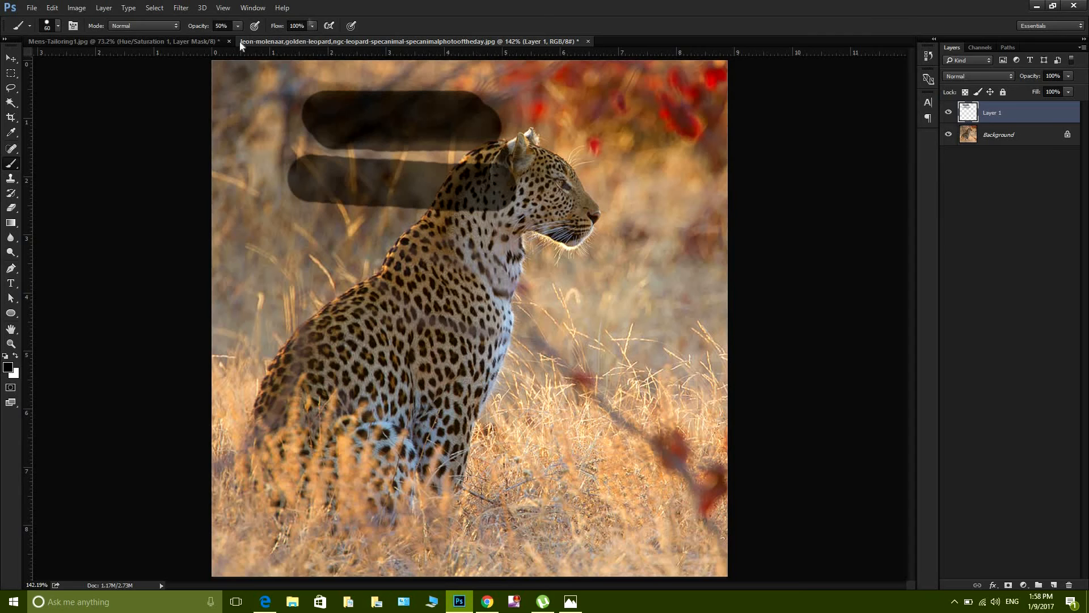
{"action": "left_click", "coordinate": [221, 26]}
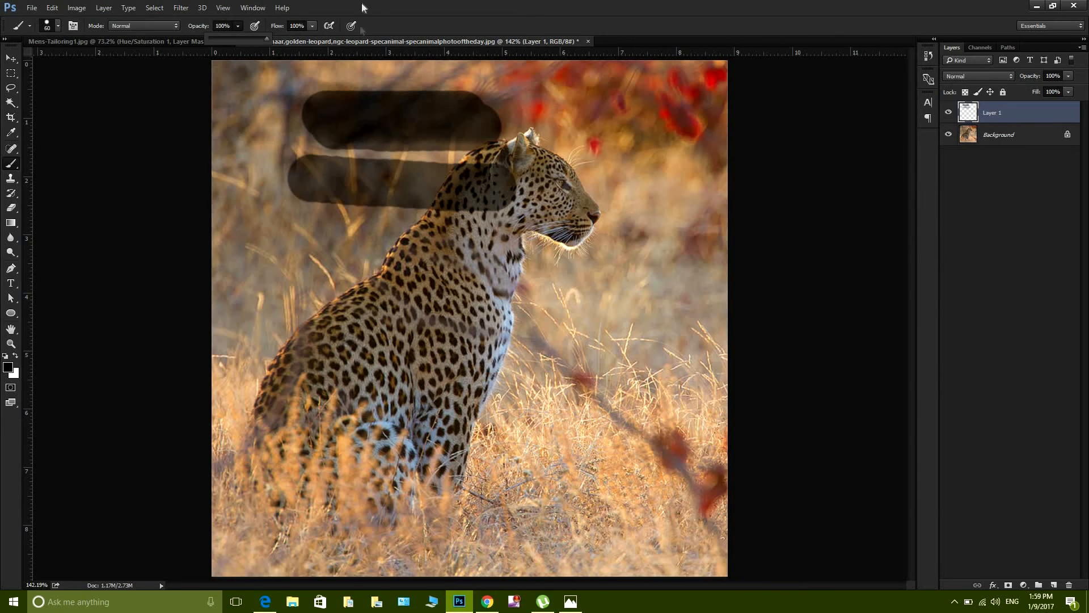